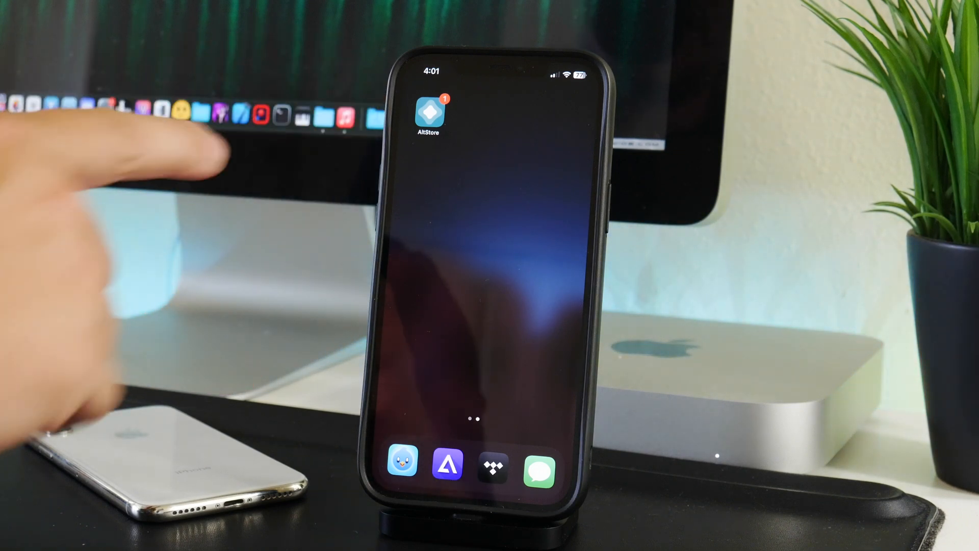
Launch AltStore from the Home Screen so its News feed and notification prompt appear.
{"action": "left_click", "coordinate": [427, 115]}
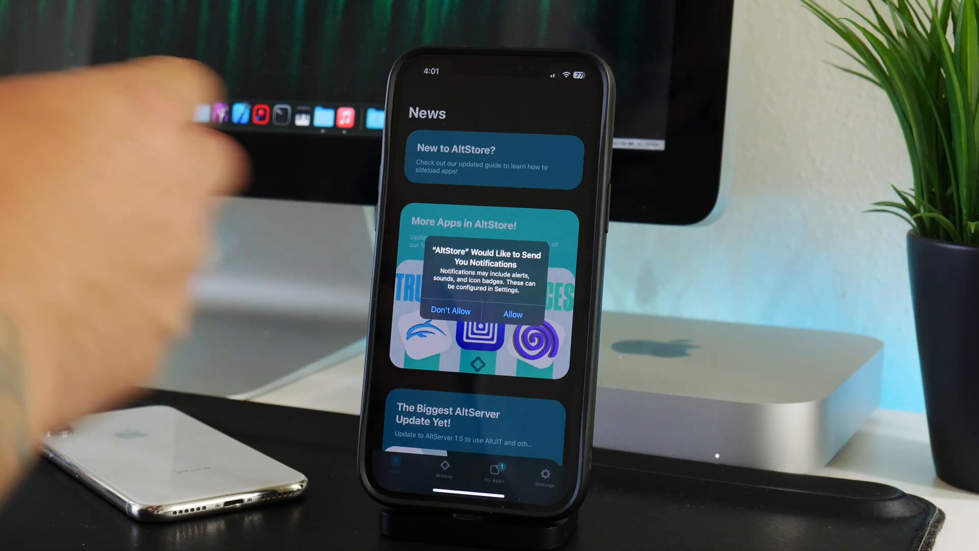
Answer the notifications alert and go to My Apps, reaching the Apple ID sign-in form.
{"action": "left_click", "coordinate": [512, 312]}
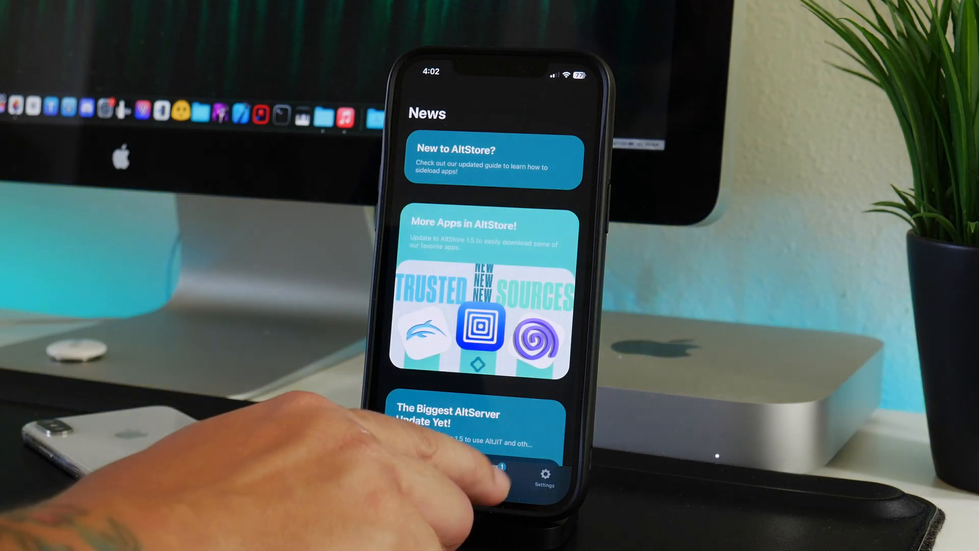
{"action": "left_click", "coordinate": [493, 468]}
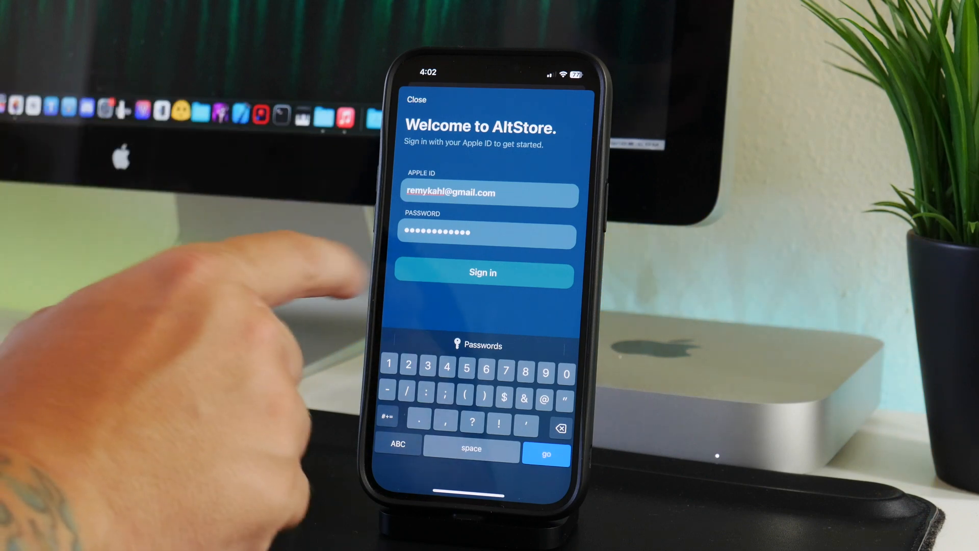
Sign in with the Apple ID and reach the How it works introduction.
{"action": "left_click", "coordinate": [482, 272]}
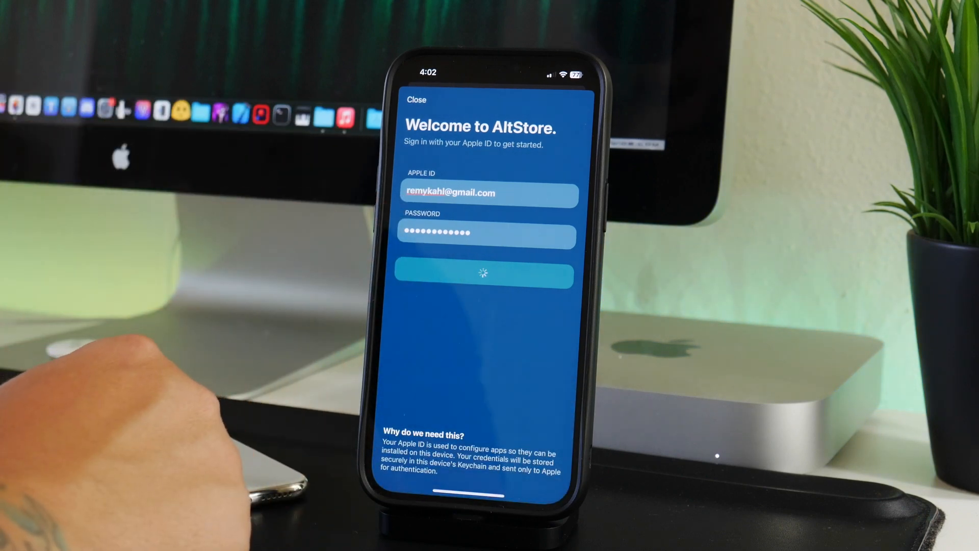
{"action": "left_click", "coordinate": [483, 275]}
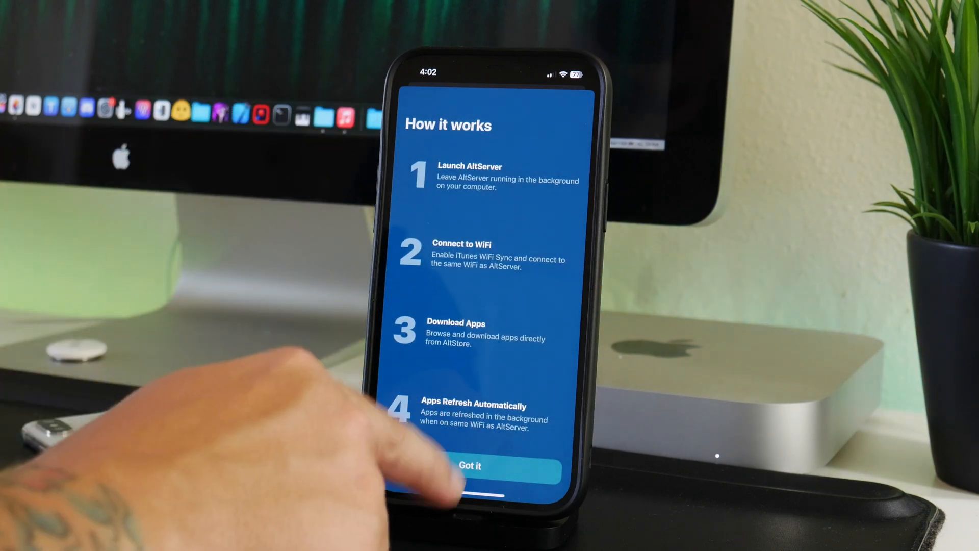
Dismiss How it works with Got it, showing My Apps with AltStore active and emulators inactive.
{"action": "left_click", "coordinate": [472, 465]}
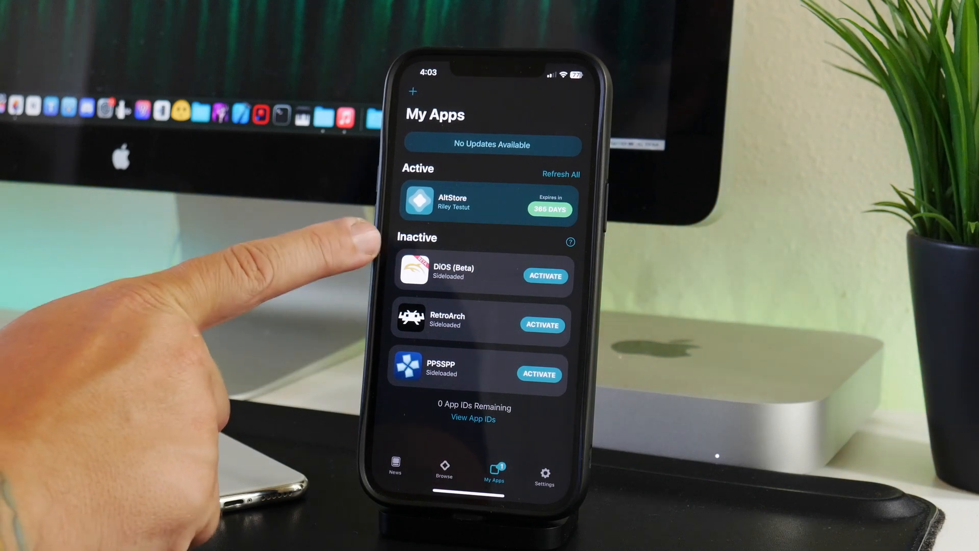
{"action": "mouse_move", "coordinate": [374, 262]}
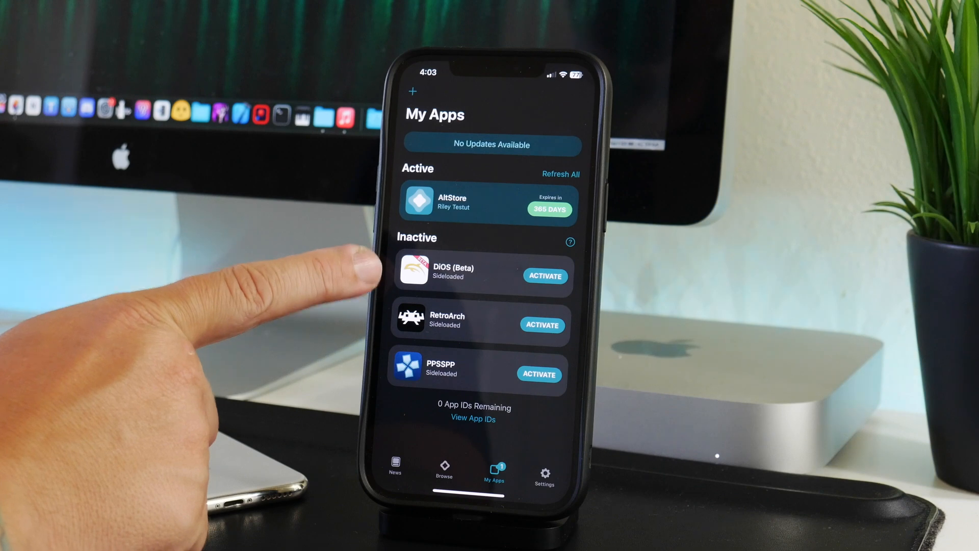